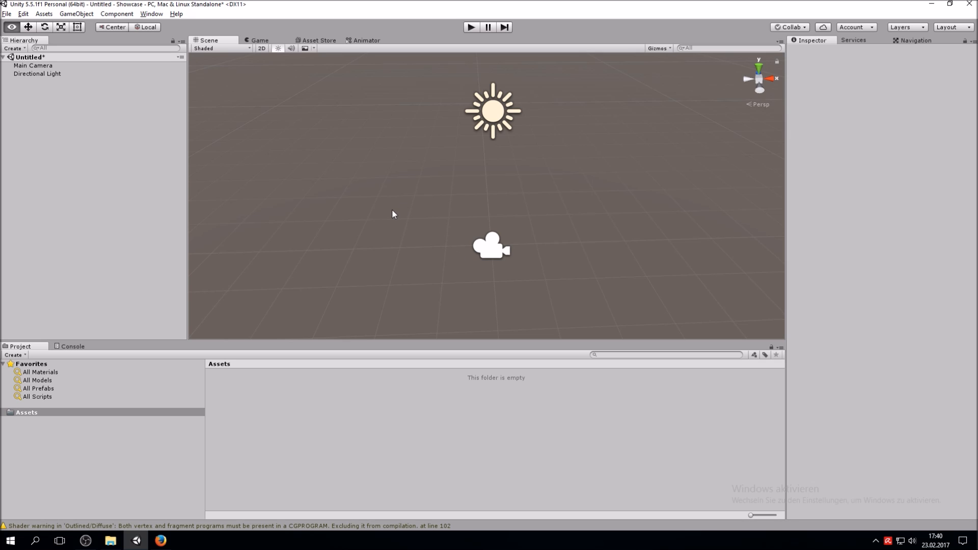
mouse_move(321, 54)
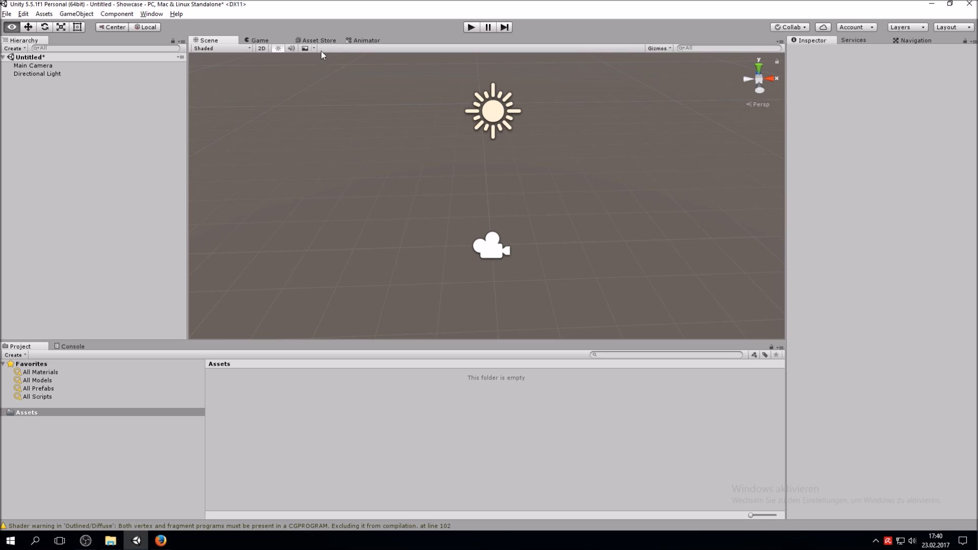
Import the free Cartoon Zombie [Sample] from the Asset Store into the project
left_click(319, 40)
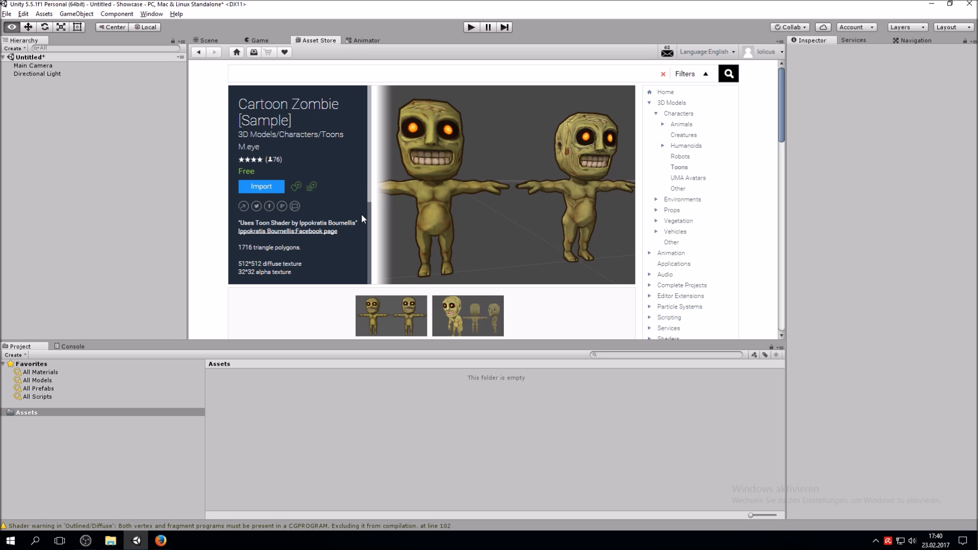
scroll("down", 3)
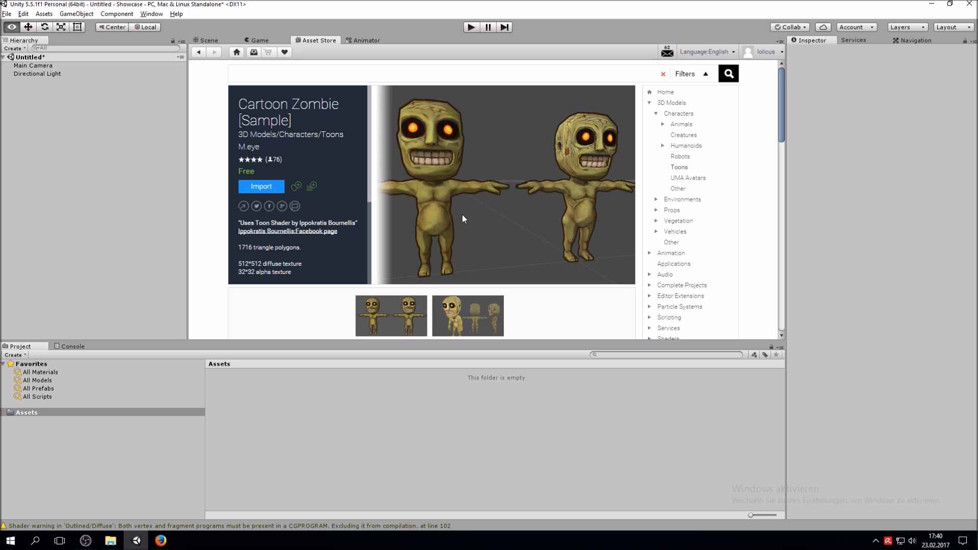
scroll("down", 3)
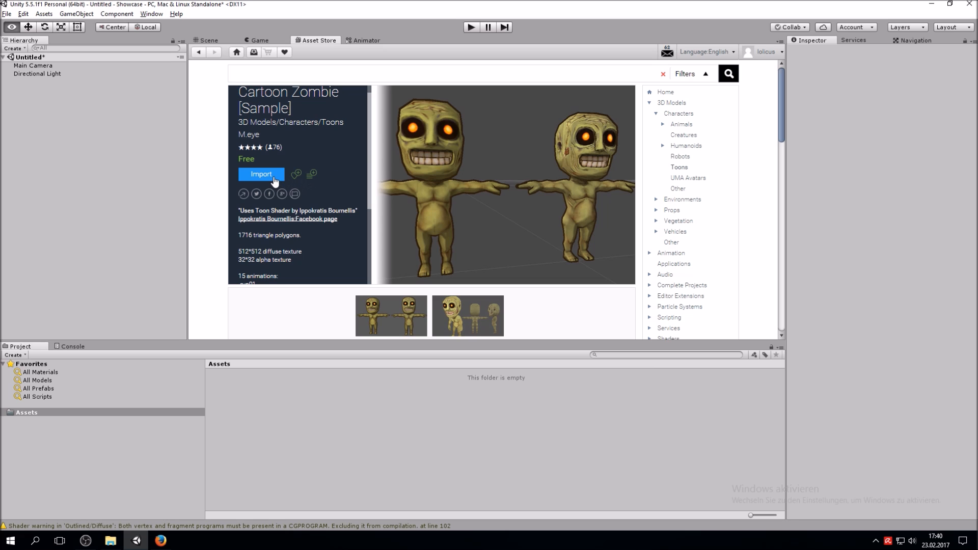
mouse_move(251, 213)
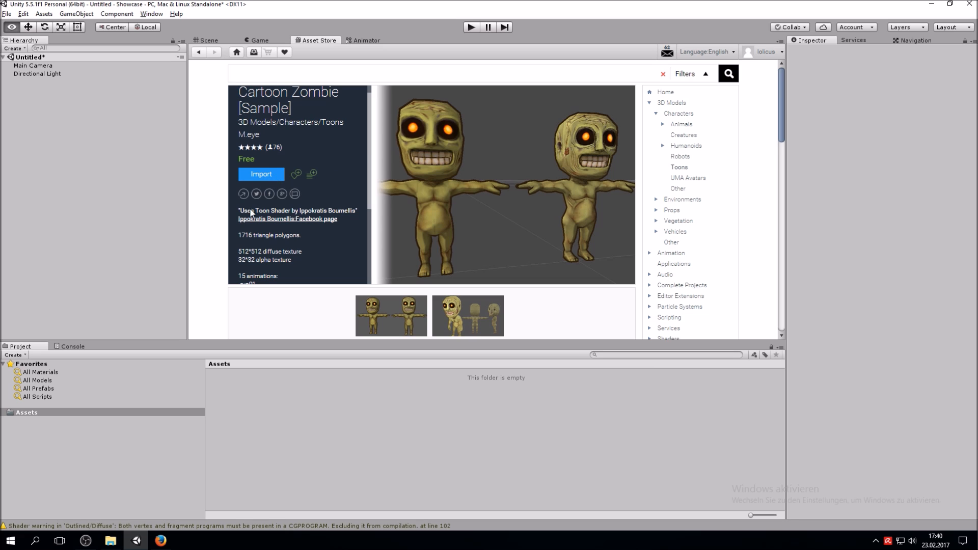
left_click(261, 173)
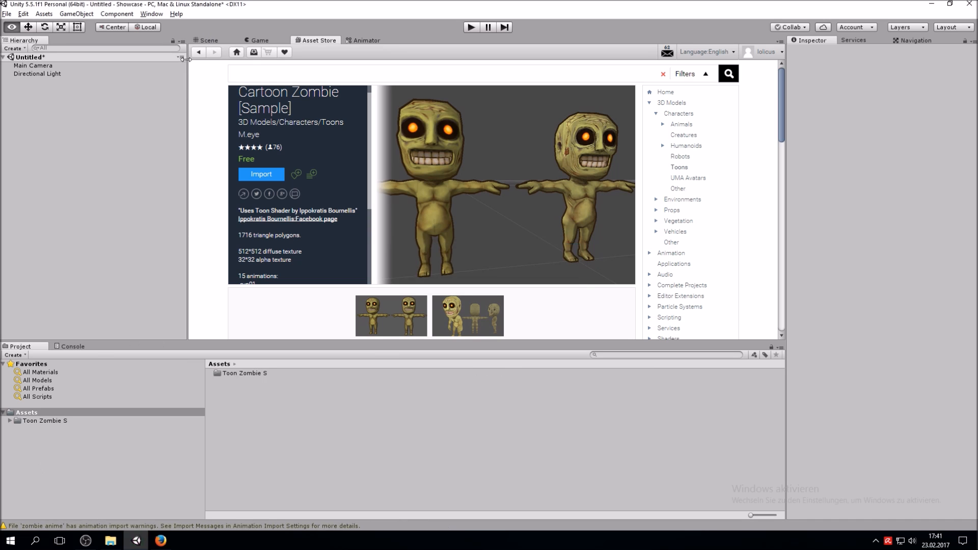
Import the Standard Assets Characters package into the project
left_click(209, 40)
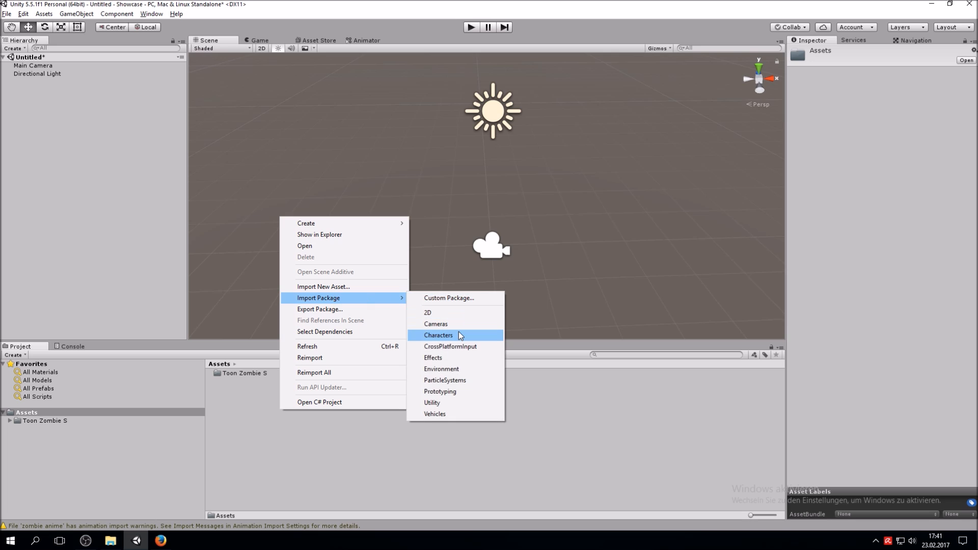
mouse_move(454, 337)
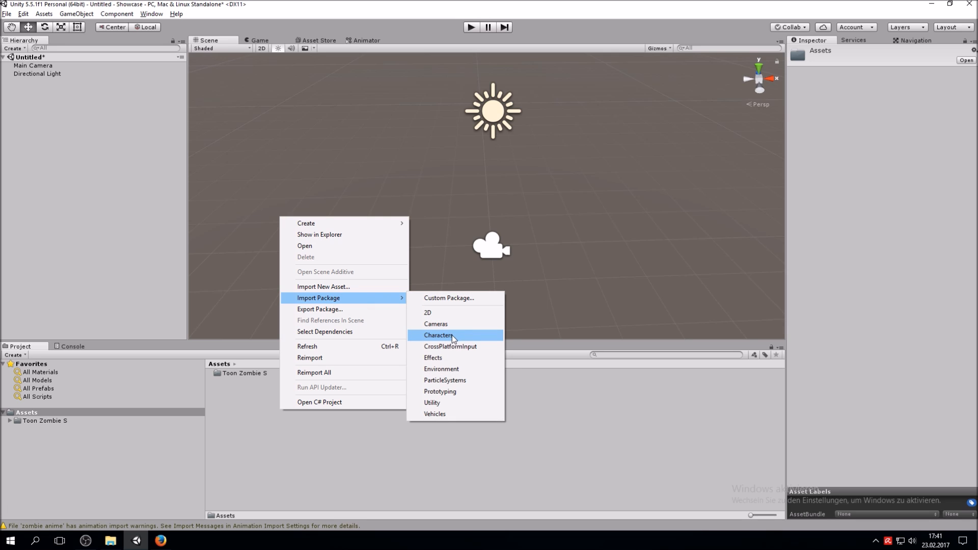
left_click(438, 335)
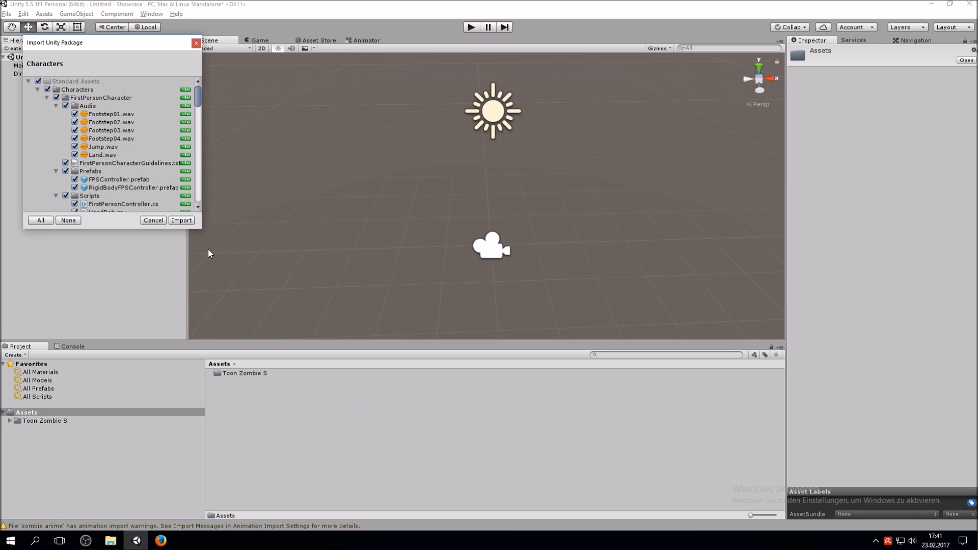
left_click(181, 220)
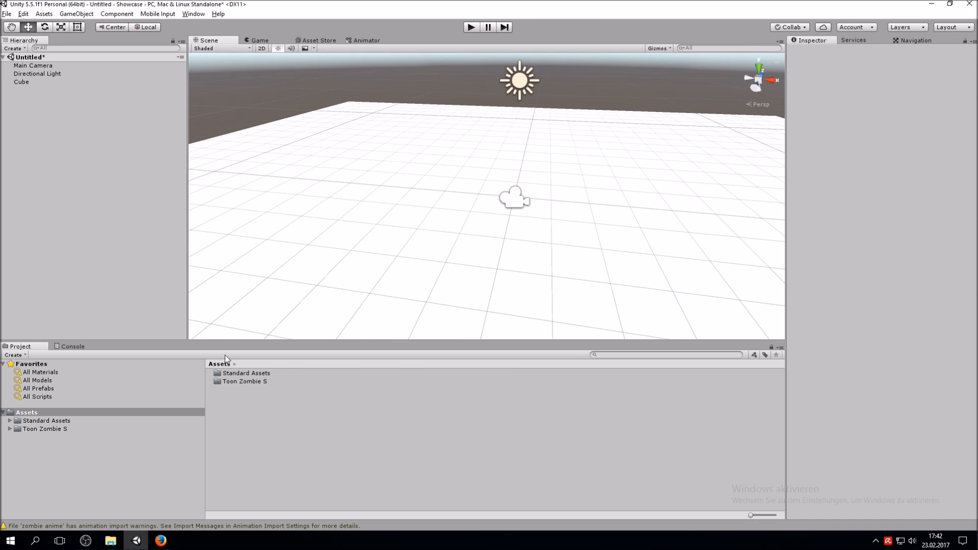
Drag the ThirdPersonController prefab from ThirdPersonCharacter > Prefabs onto the cube floor
left_click(46, 421)
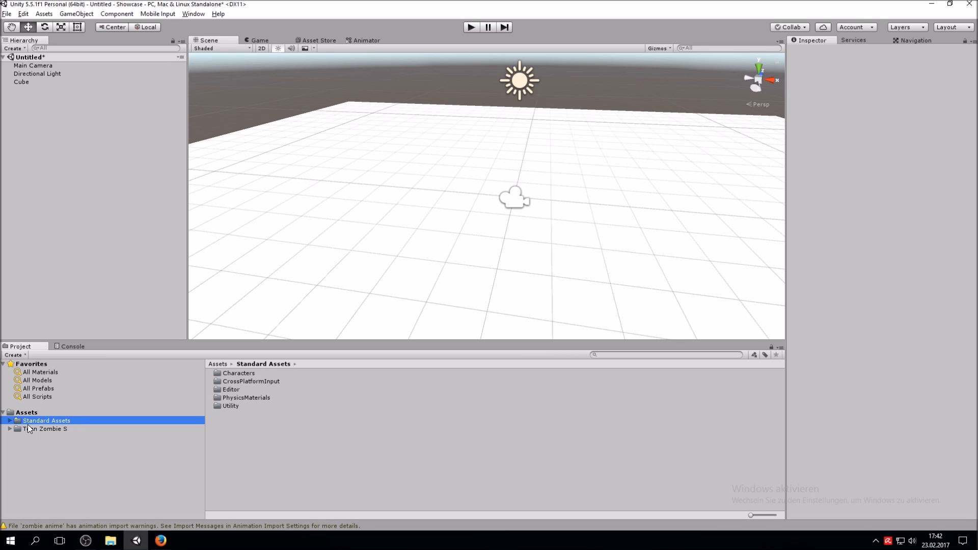
left_click(4, 420)
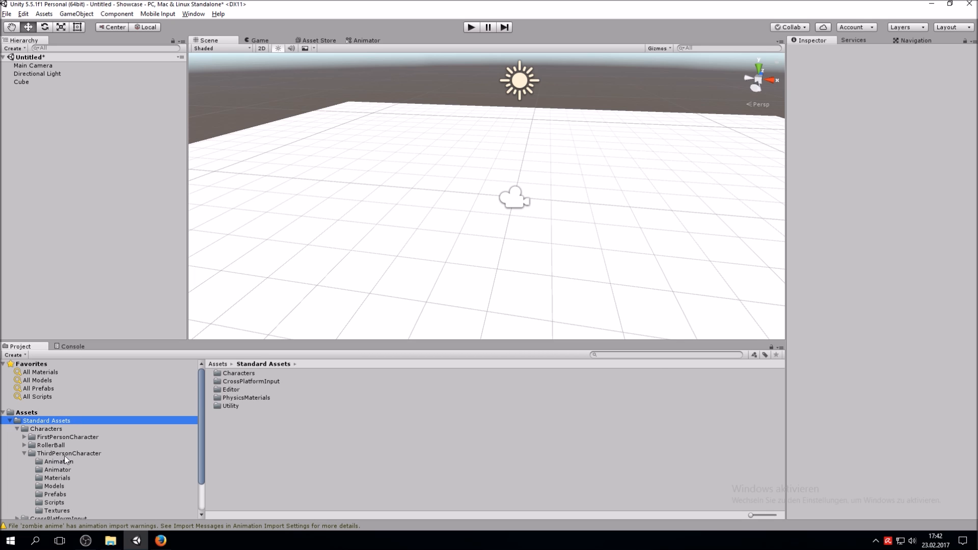
mouse_move(71, 438)
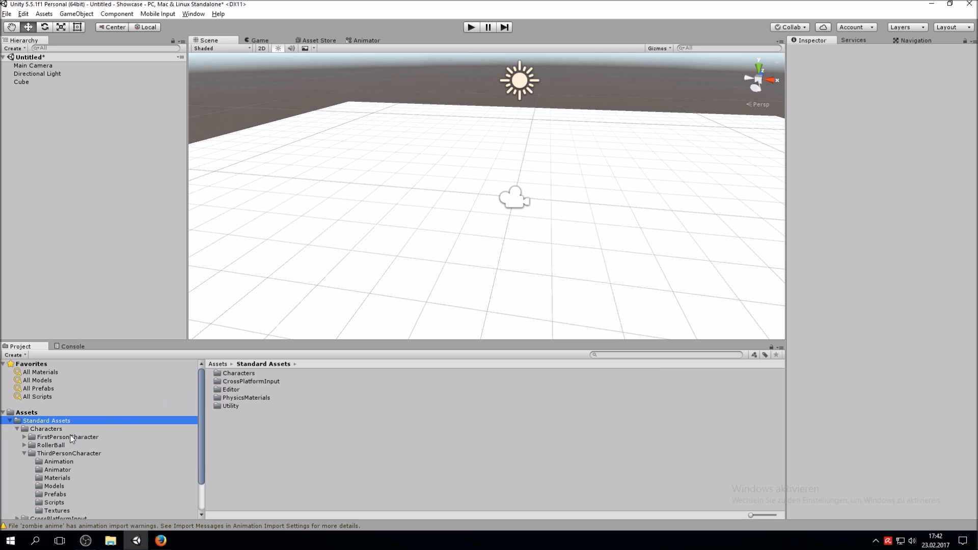
left_click(46, 429)
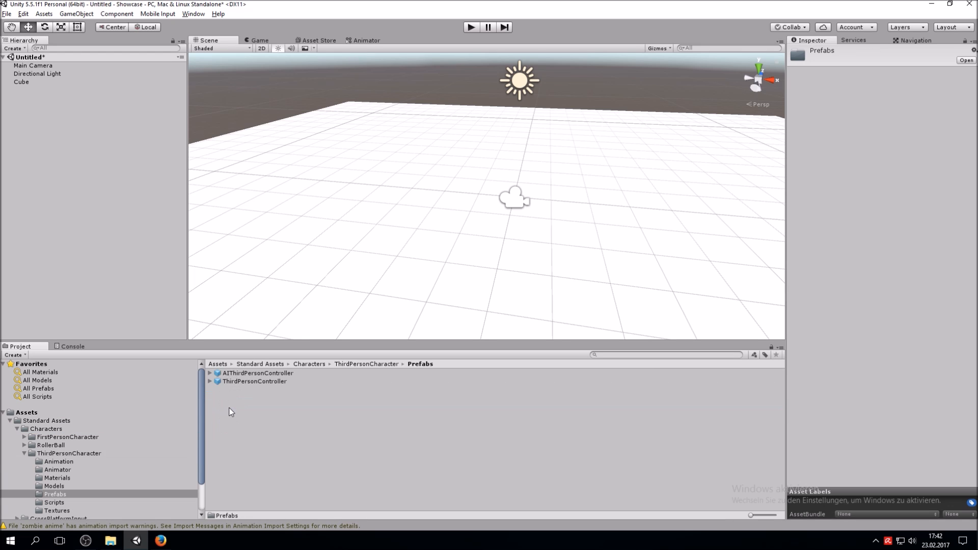
left_click(254, 381)
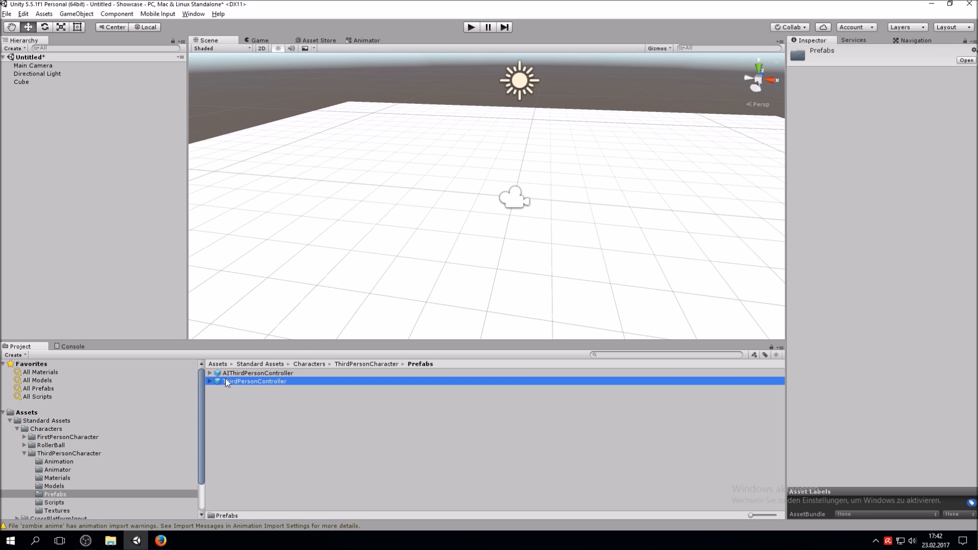
left_click_drag(254, 381, 543, 237)
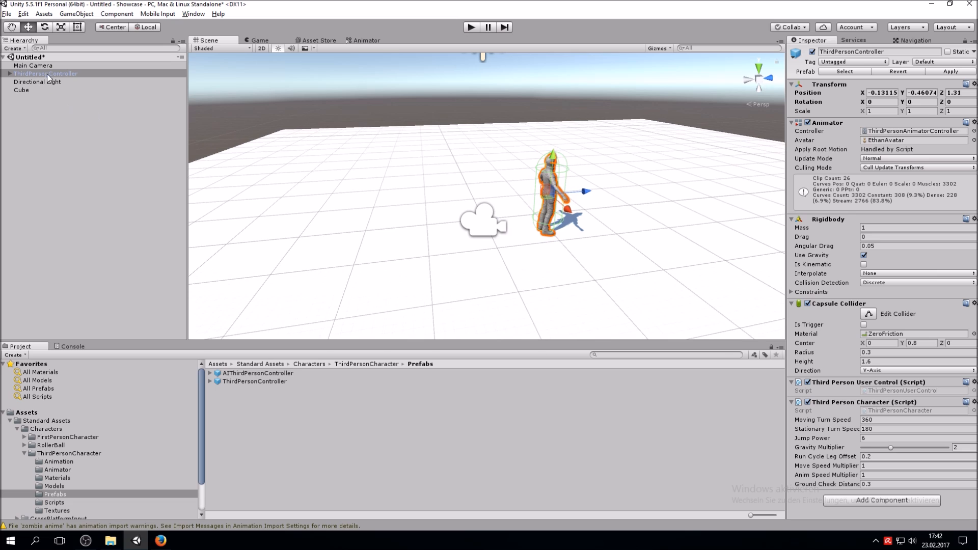
Parent the Main Camera under ThirdPersonController in the Hierarchy
left_click(32, 65)
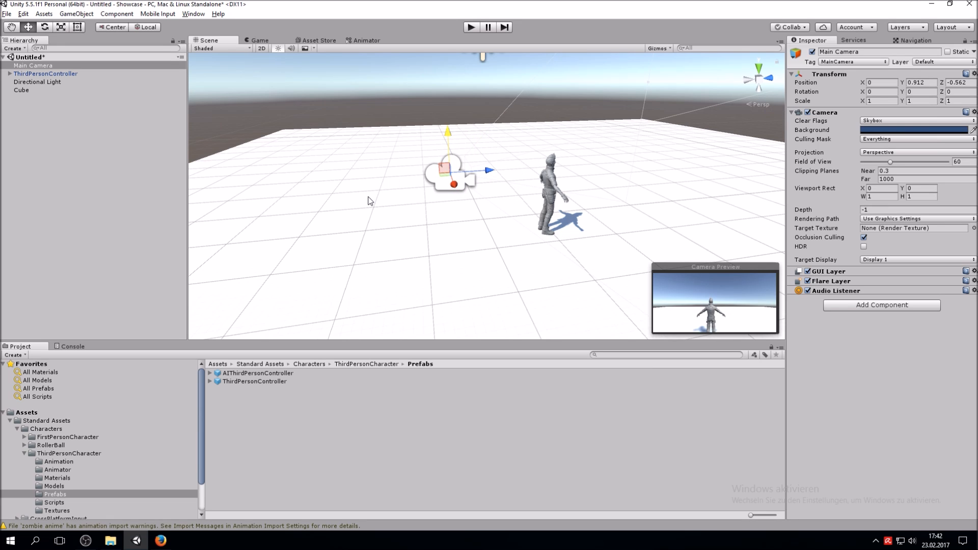
left_click(33, 65)
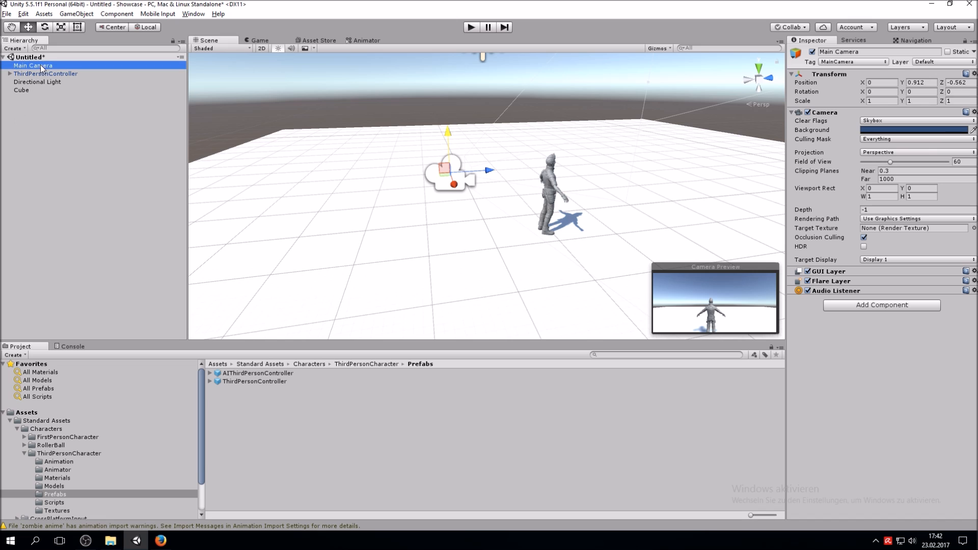
left_click(9, 65)
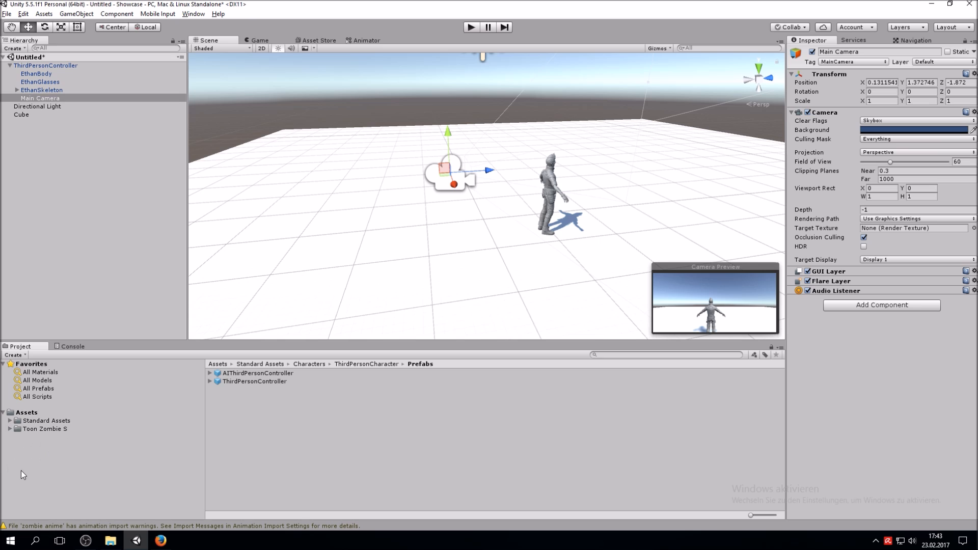
Drag the Zombie prefab from Toon Zombie > Prefab into the scene over Ethan
left_click(11, 429)
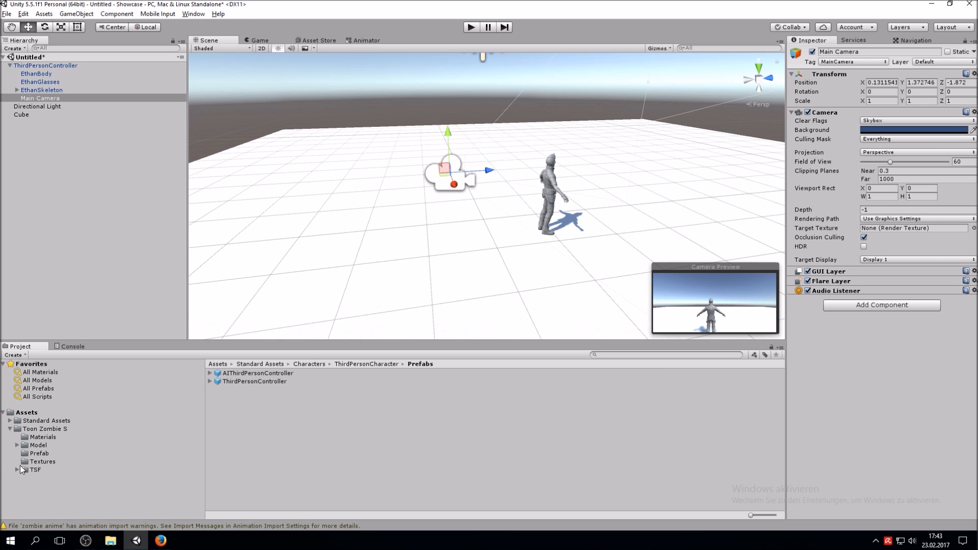
mouse_move(28, 454)
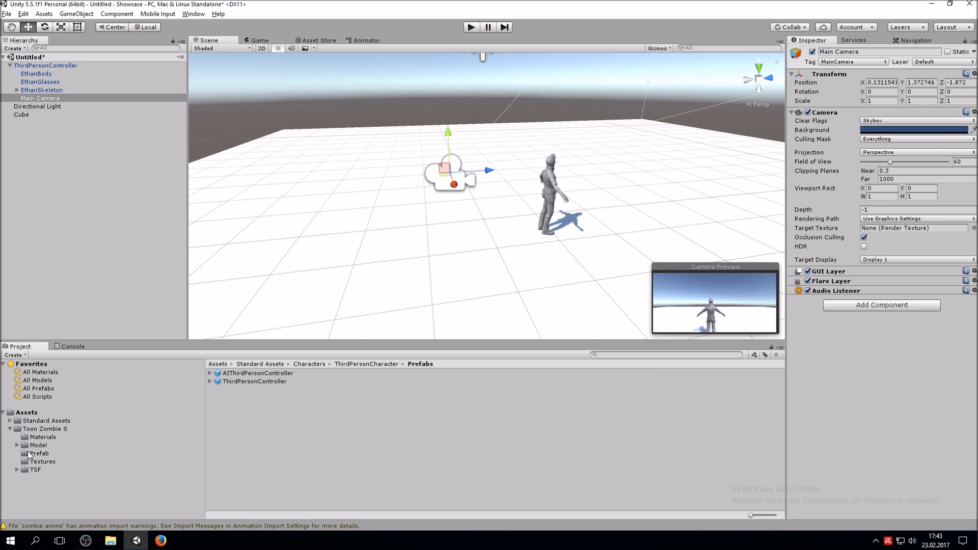
left_click(39, 452)
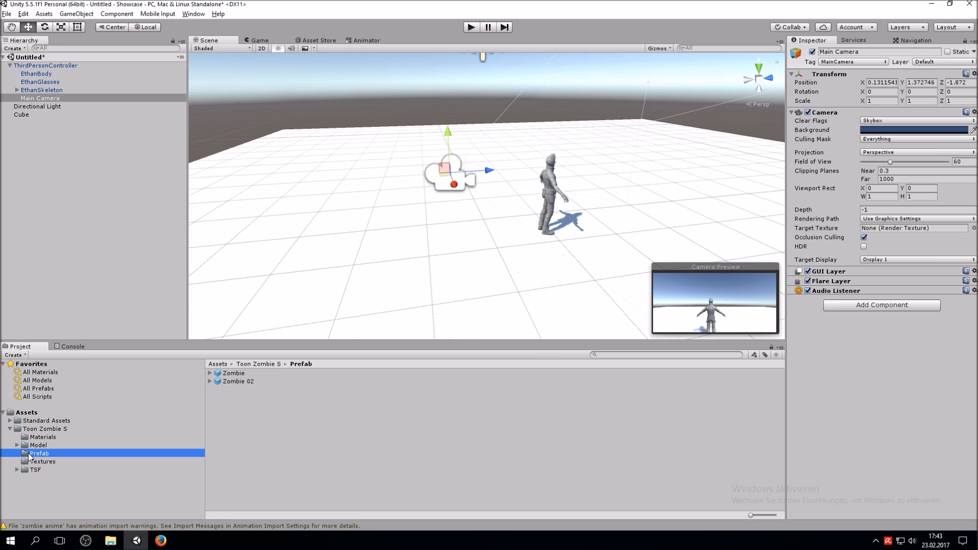
left_click(233, 373)
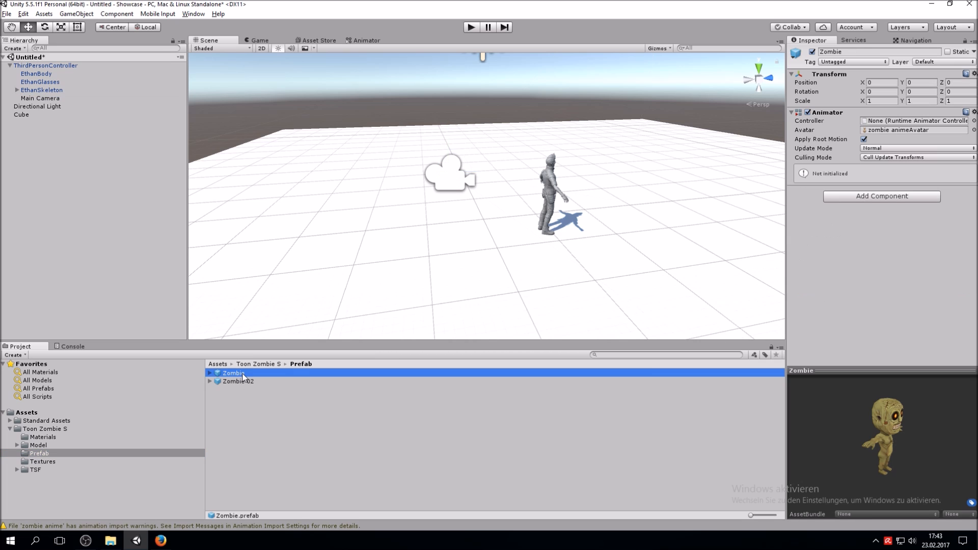
left_click_drag(233, 373, 340, 321)
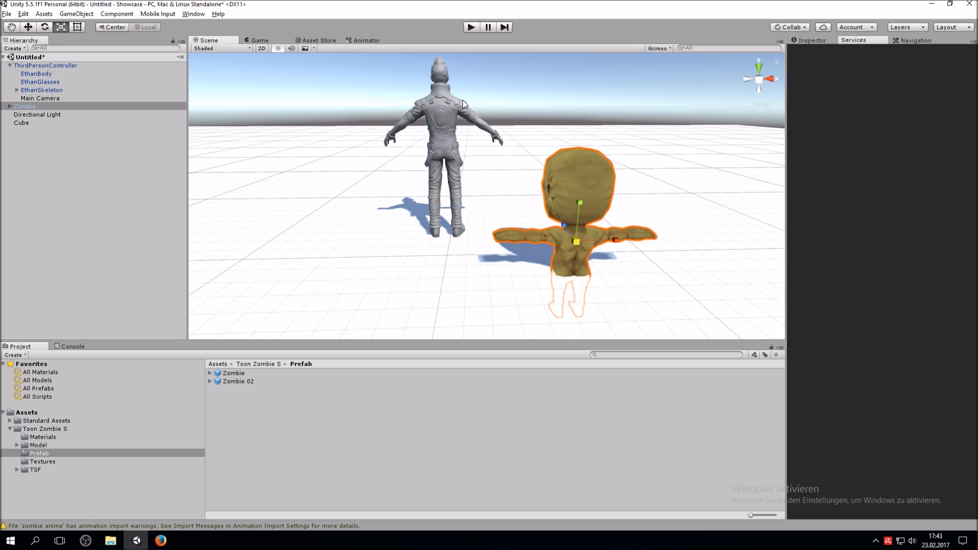
left_click(856, 39)
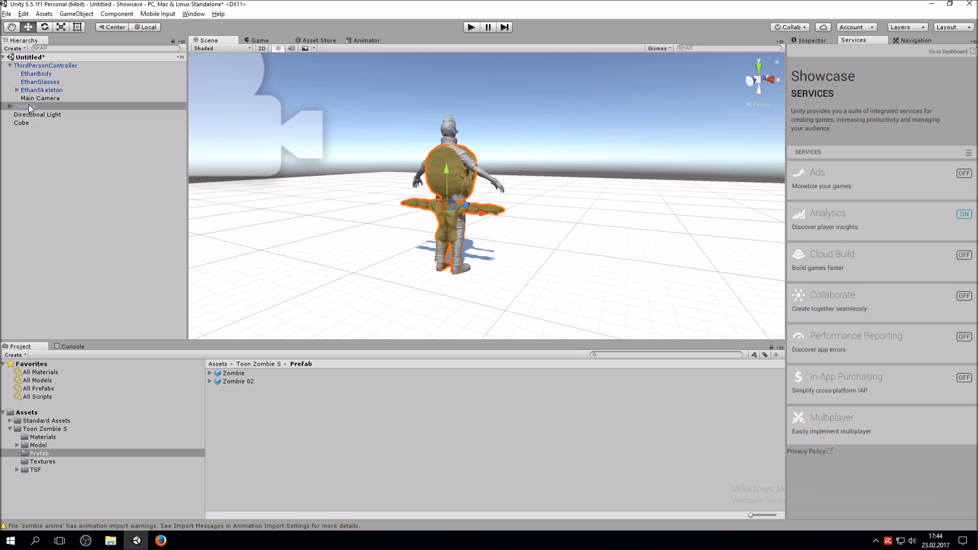
Nest the Zombie under ThirdPersonController and briefly play the scene to check it
left_click(24, 106)
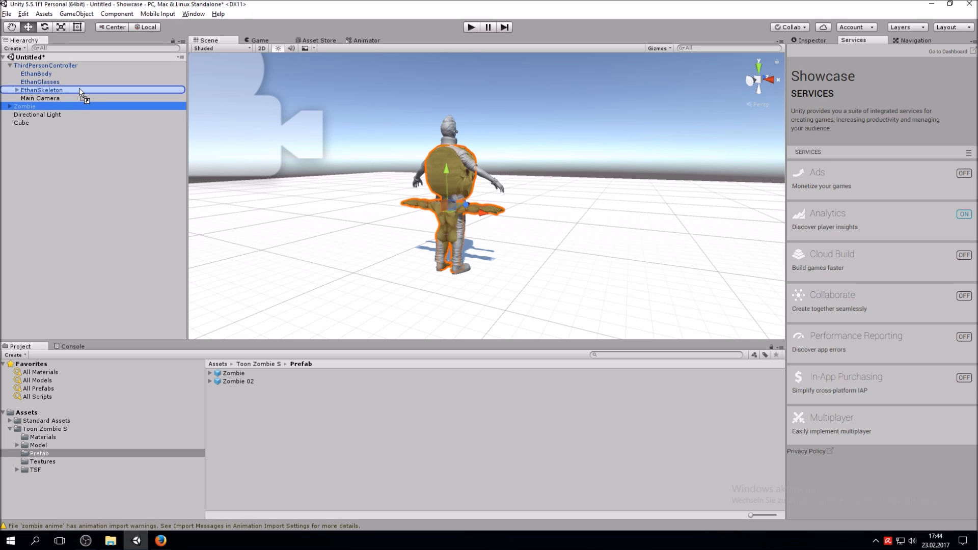
left_click(45, 65)
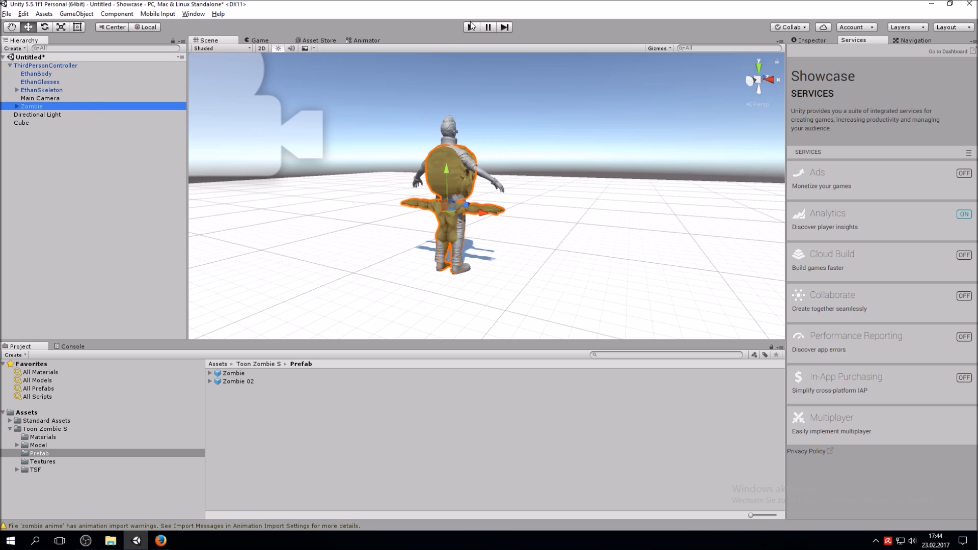
left_click(471, 26)
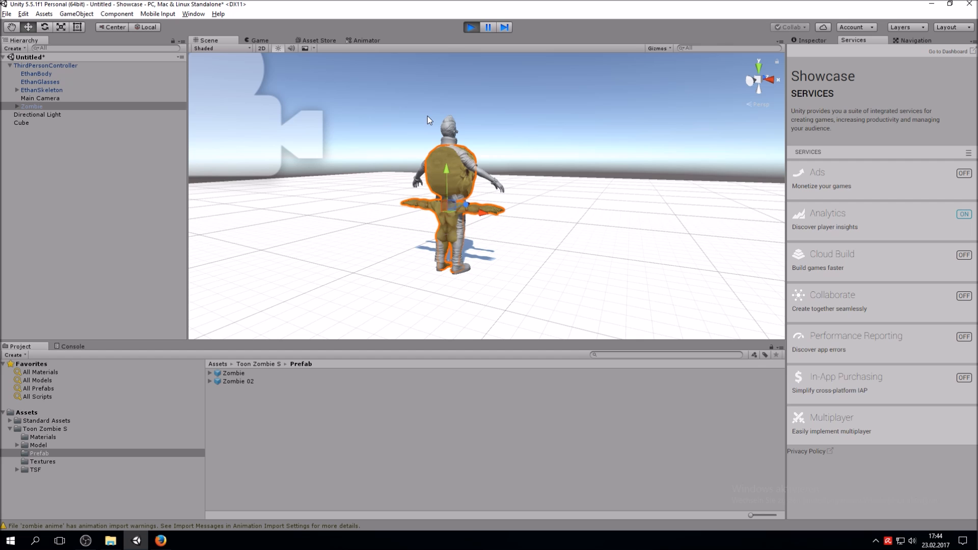
left_click(258, 40)
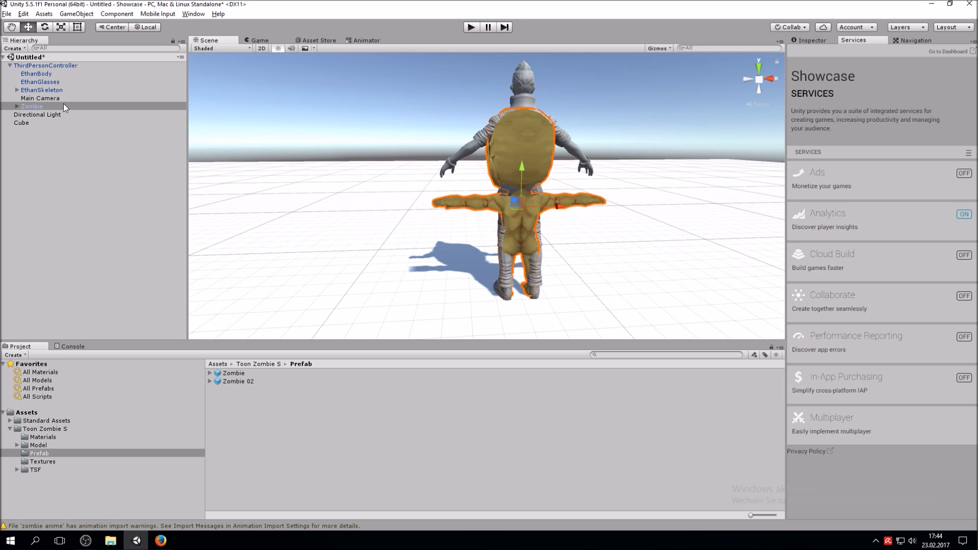
Set the ThirdPersonController Animator's avatar to zombie animeAvatar and test-play it
left_click(45, 66)
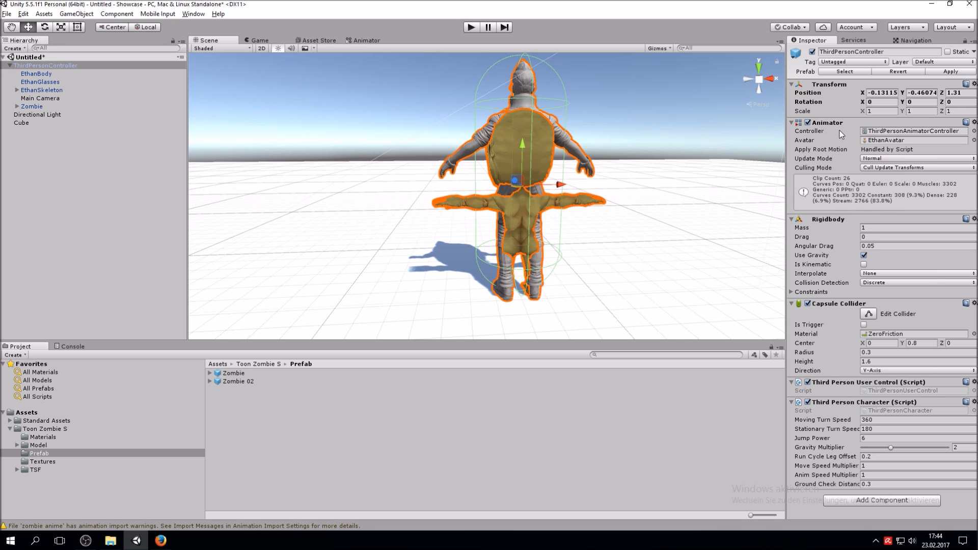
mouse_move(821, 144)
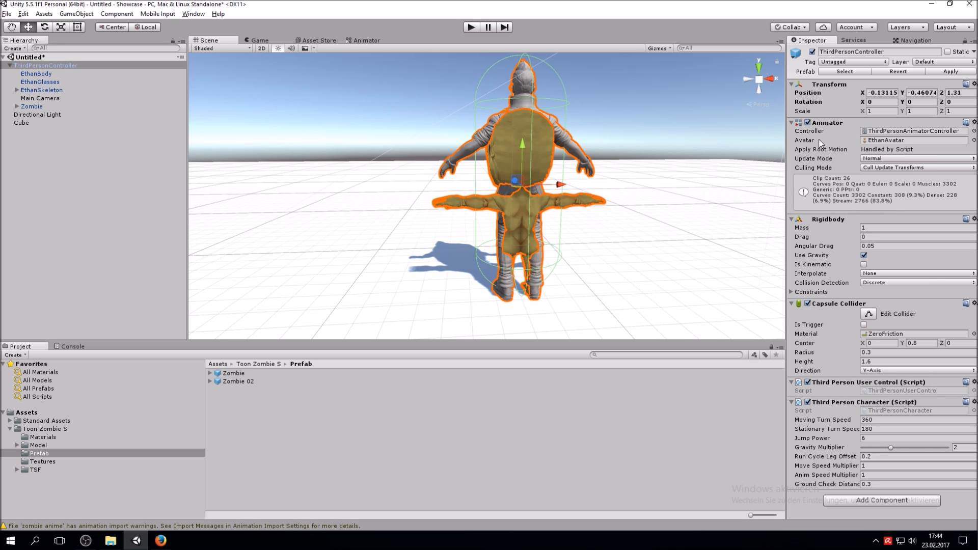
mouse_move(904, 148)
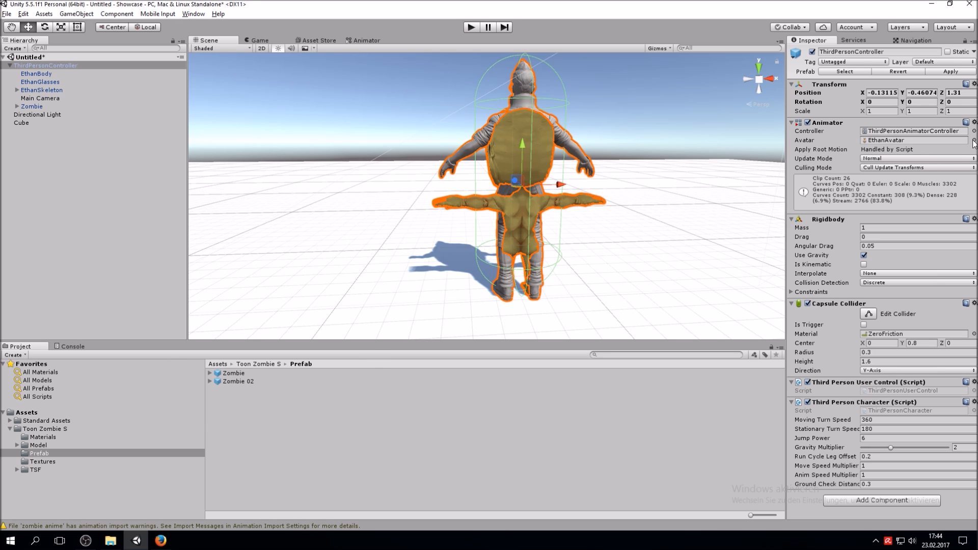
left_click(972, 140)
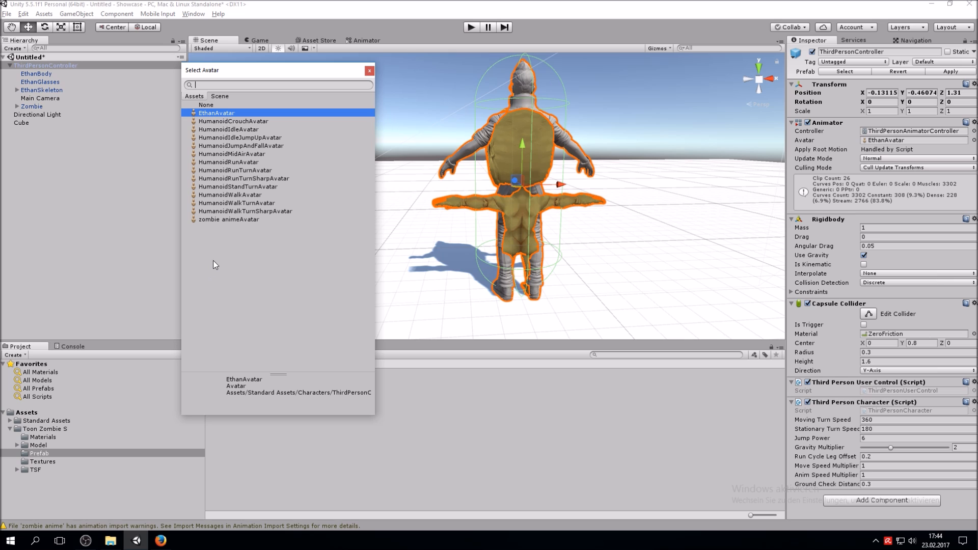
mouse_move(228, 223)
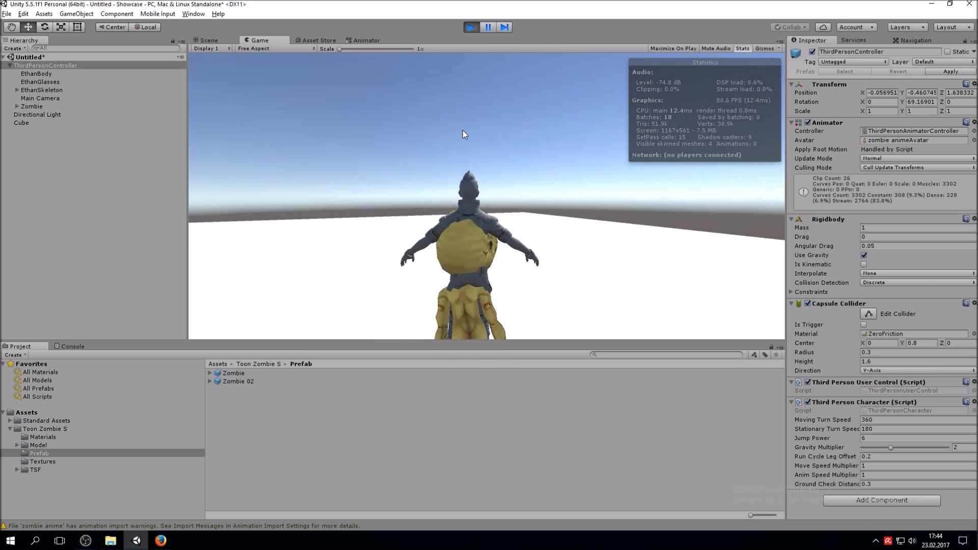
left_click(471, 27)
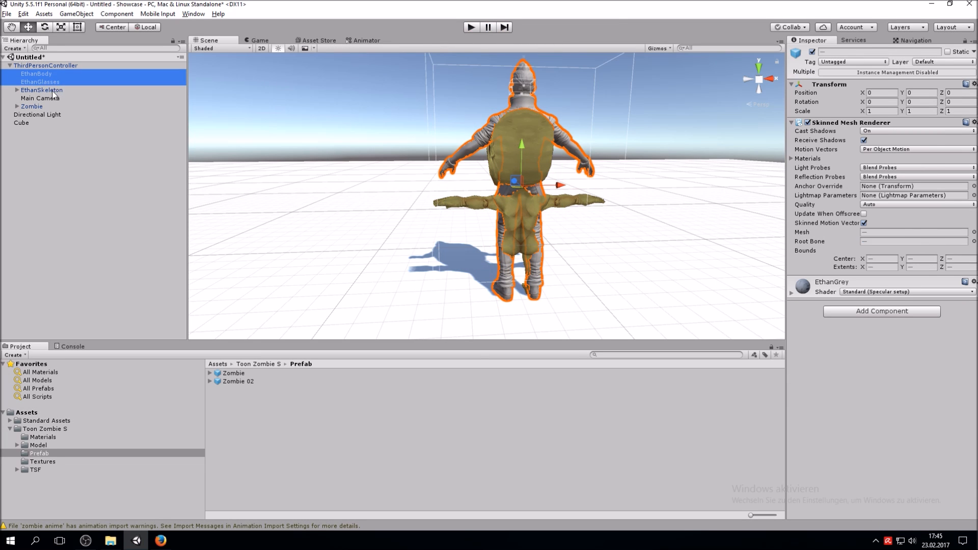
Delete EthanBody, EthanGlasses and EthanSkeleton, leaving only the zombie, then test-play
right_click(42, 89)
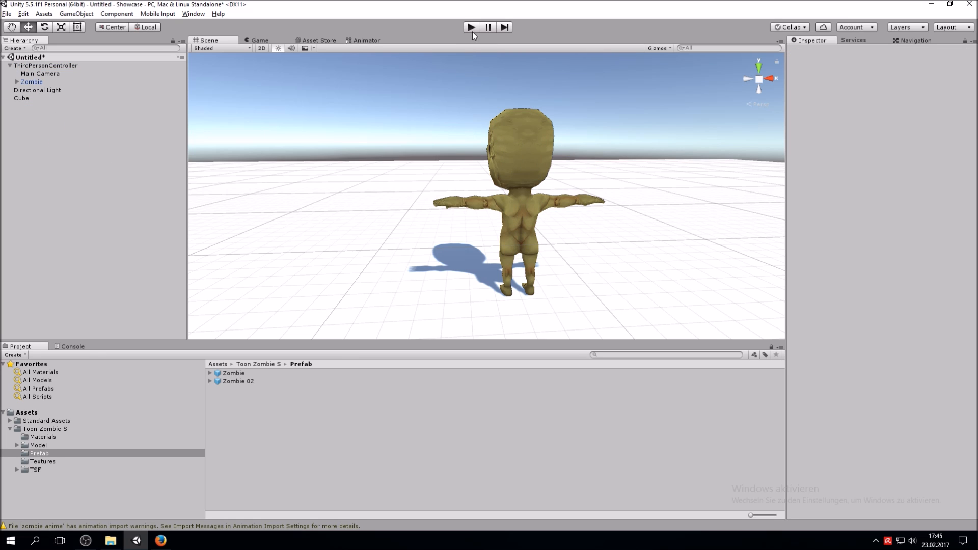
left_click(470, 26)
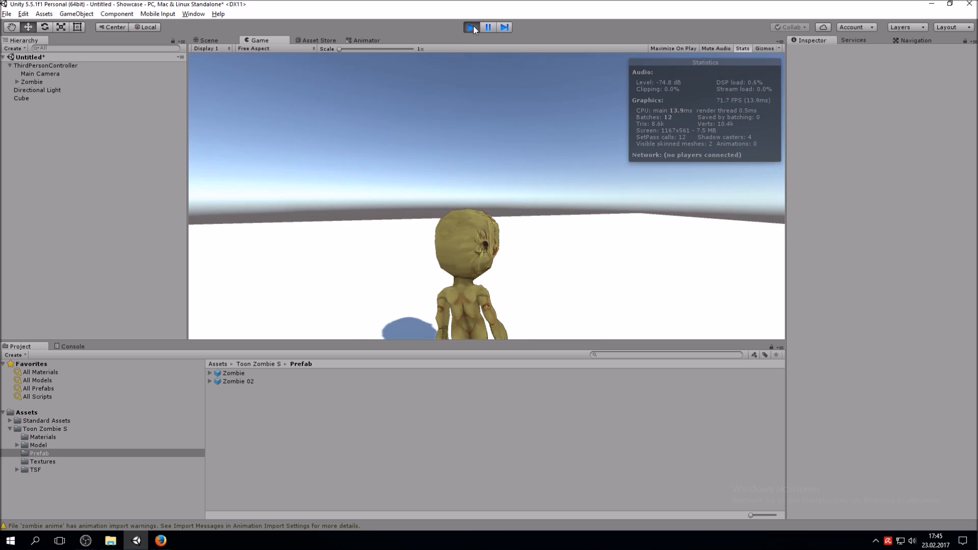
left_click(471, 27)
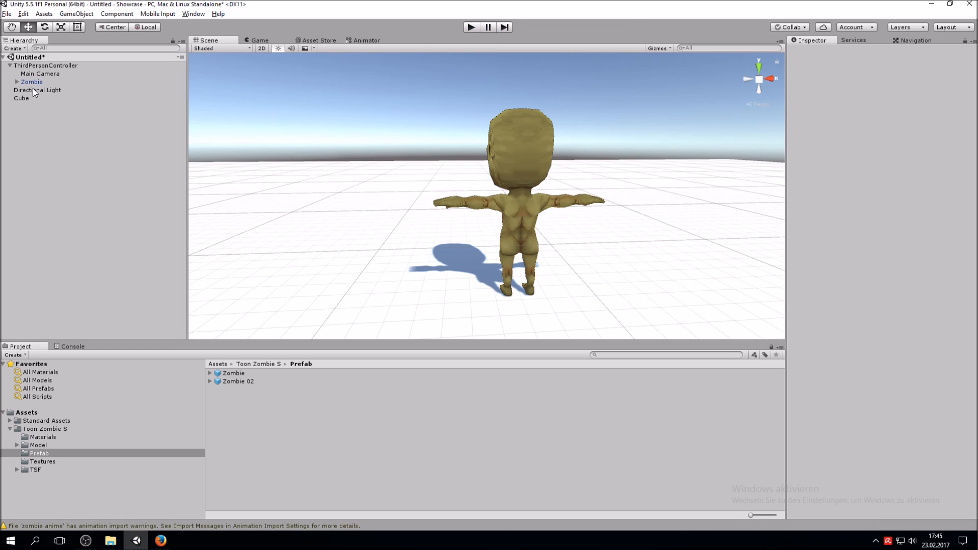
left_click(40, 73)
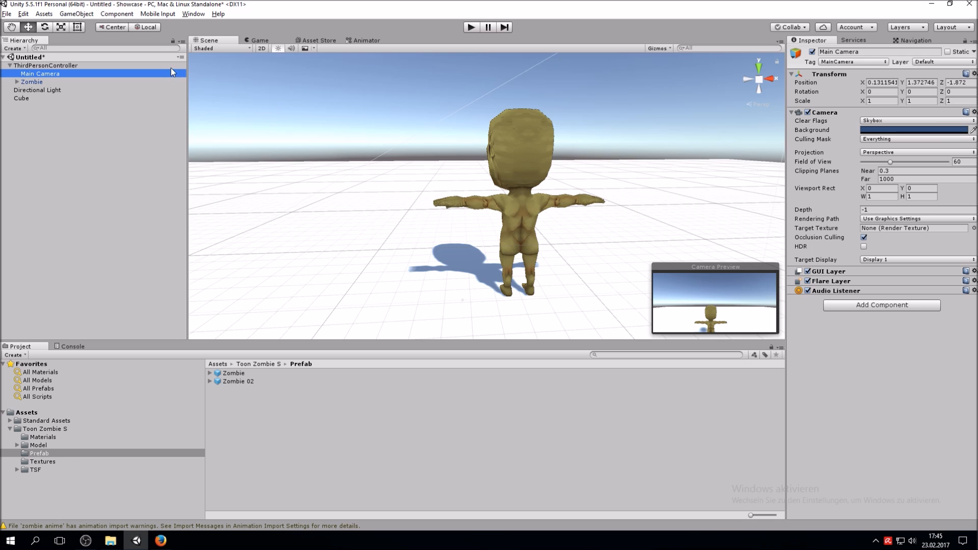